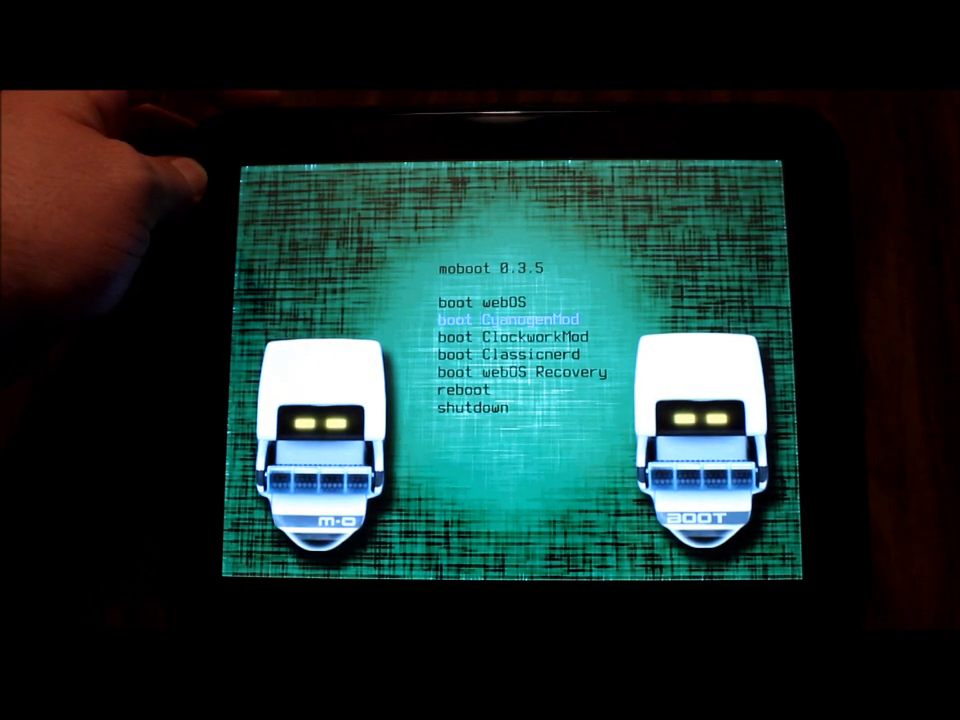
# Choose boot CyanogenMod in the moboot menu to start Android.
pyautogui.press('up')
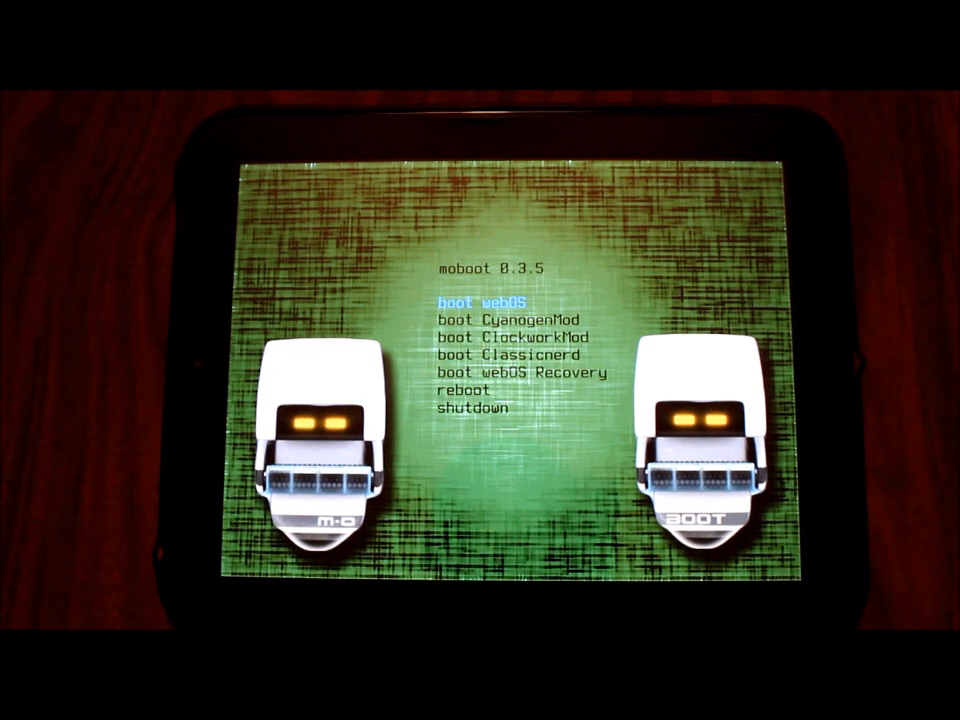
pyautogui.press('Down')
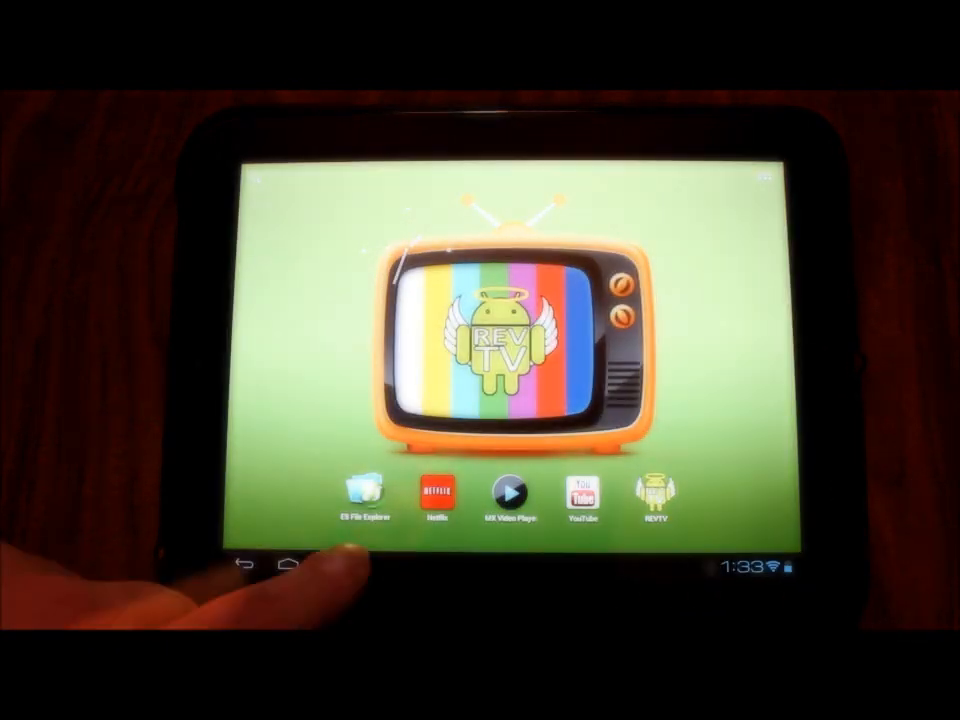
# Launch ES File Explorer from the home screen.
pyautogui.click(362, 492)
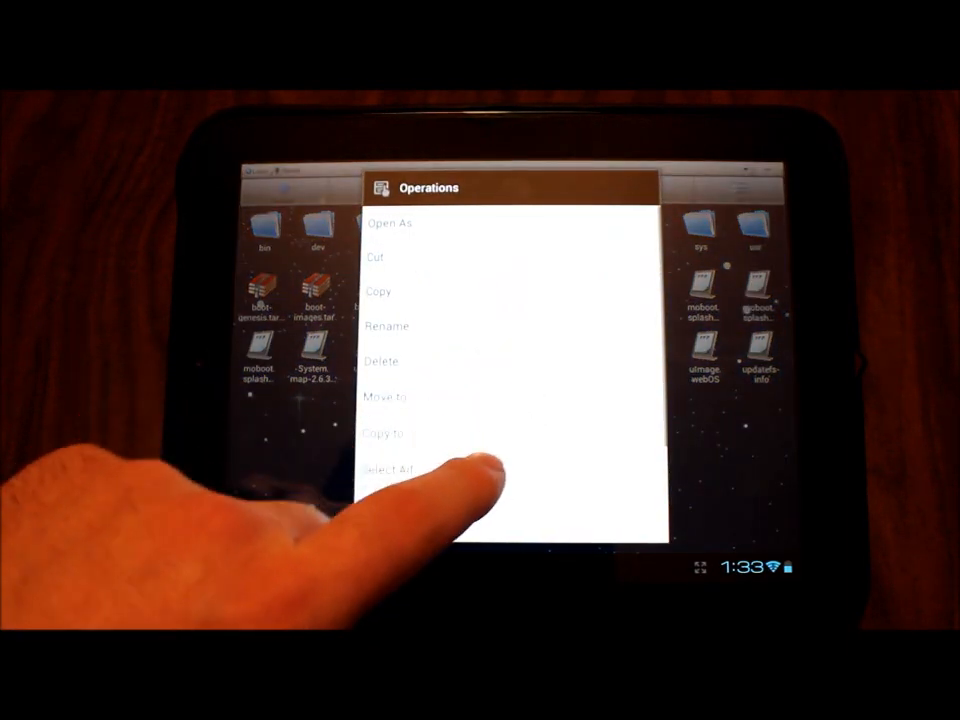
# Delete uImage.Classicnerd and confirm with OK.
pyautogui.click(382, 361)
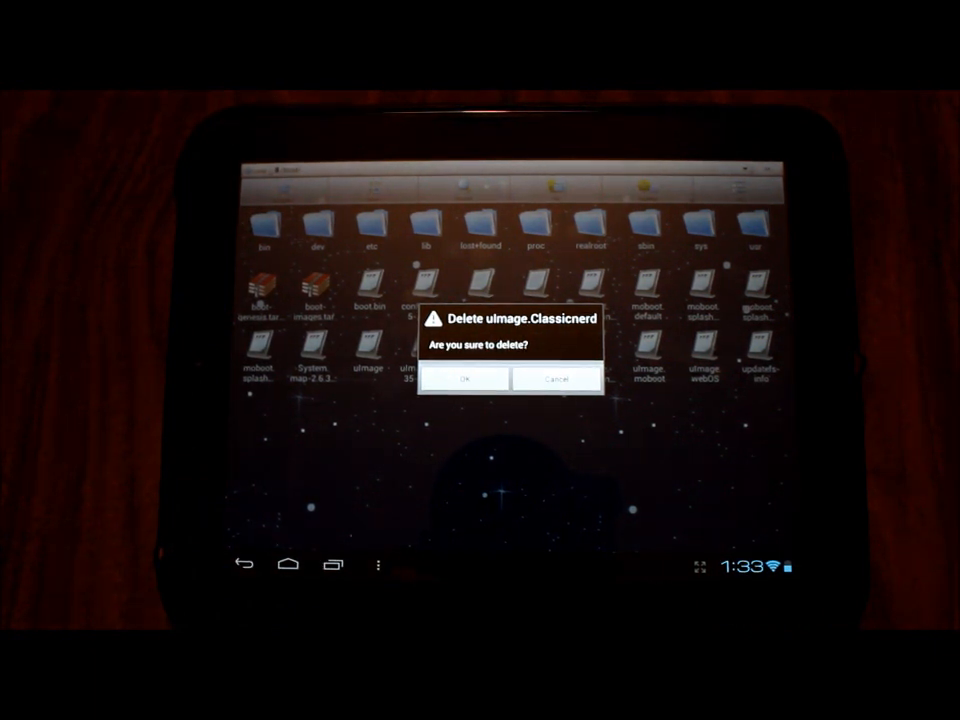
pyautogui.click(464, 379)
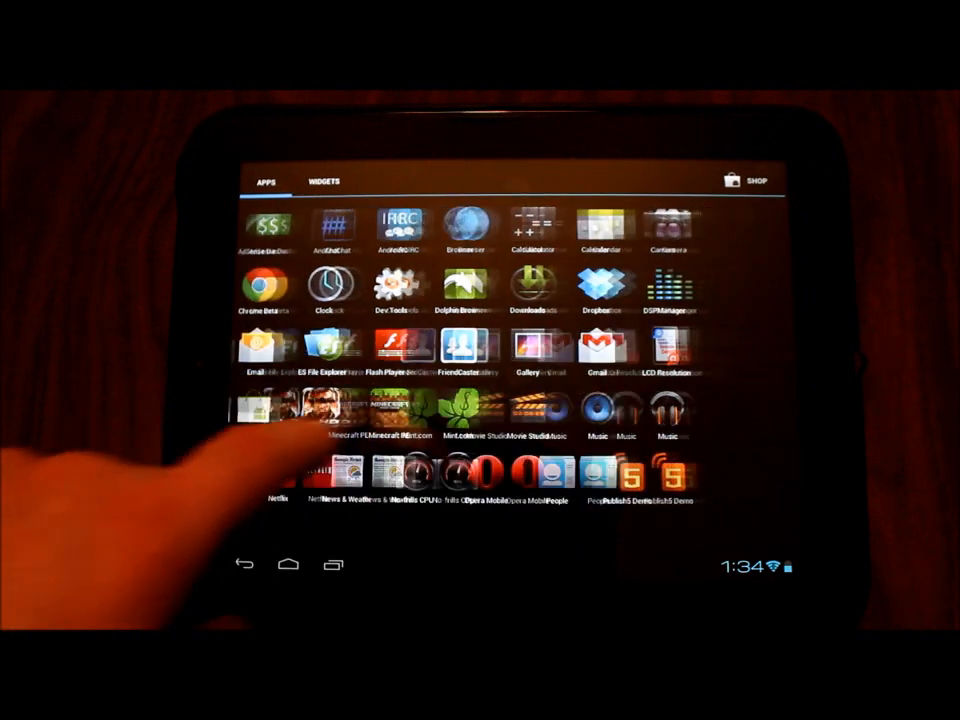
# Scroll the app drawer to find Terminal Emulator.
pyautogui.hscroll(3)
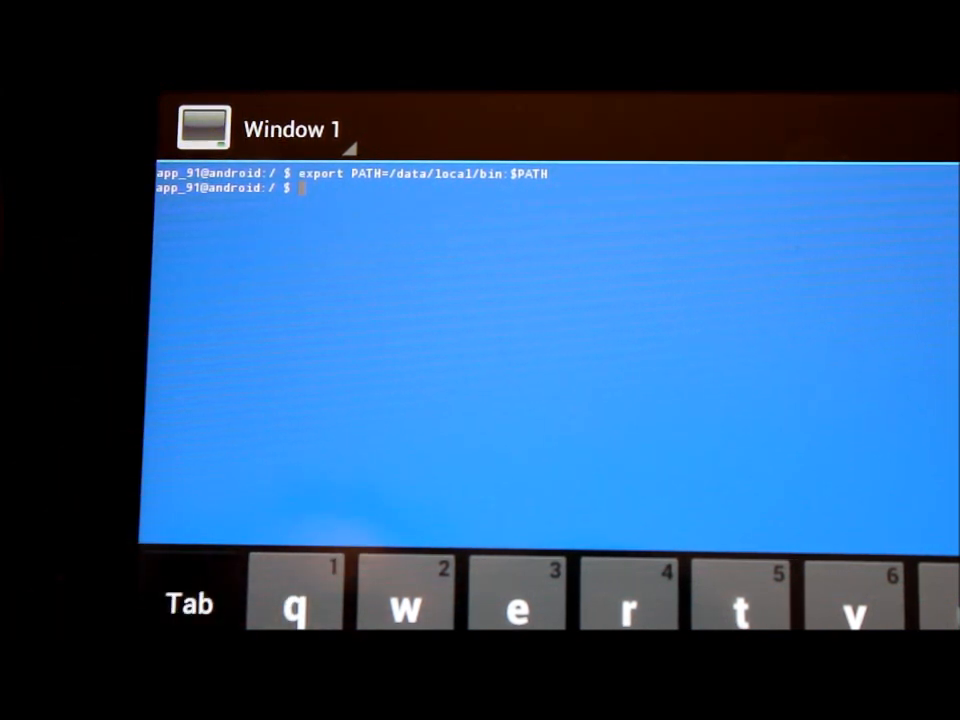
# Enter su to get a root shell.
pyautogui.write('su')
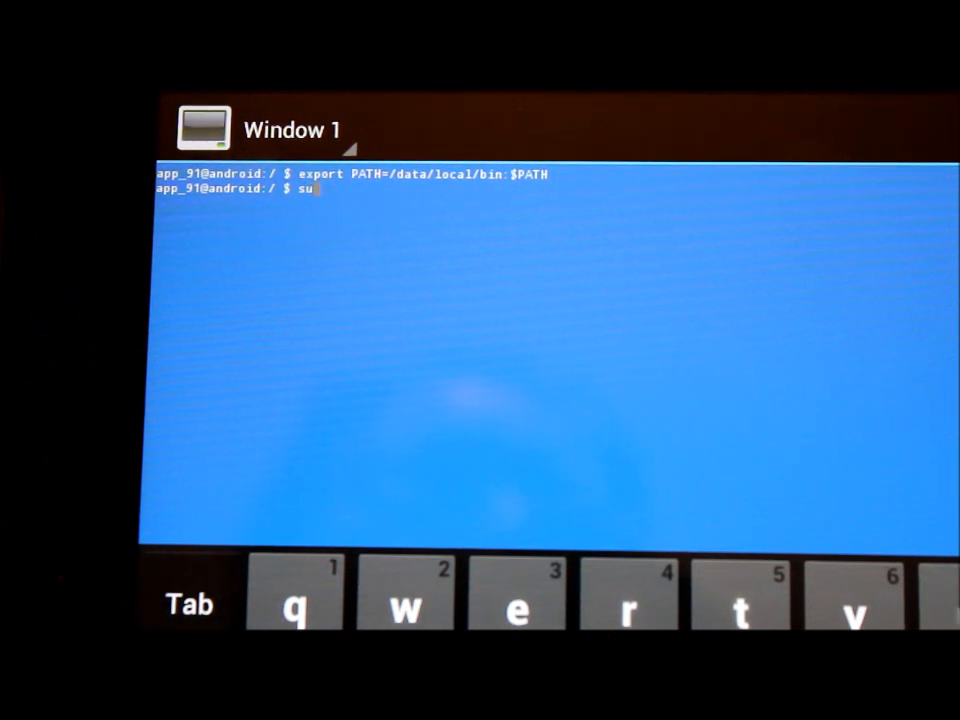
pyautogui.press('Return')
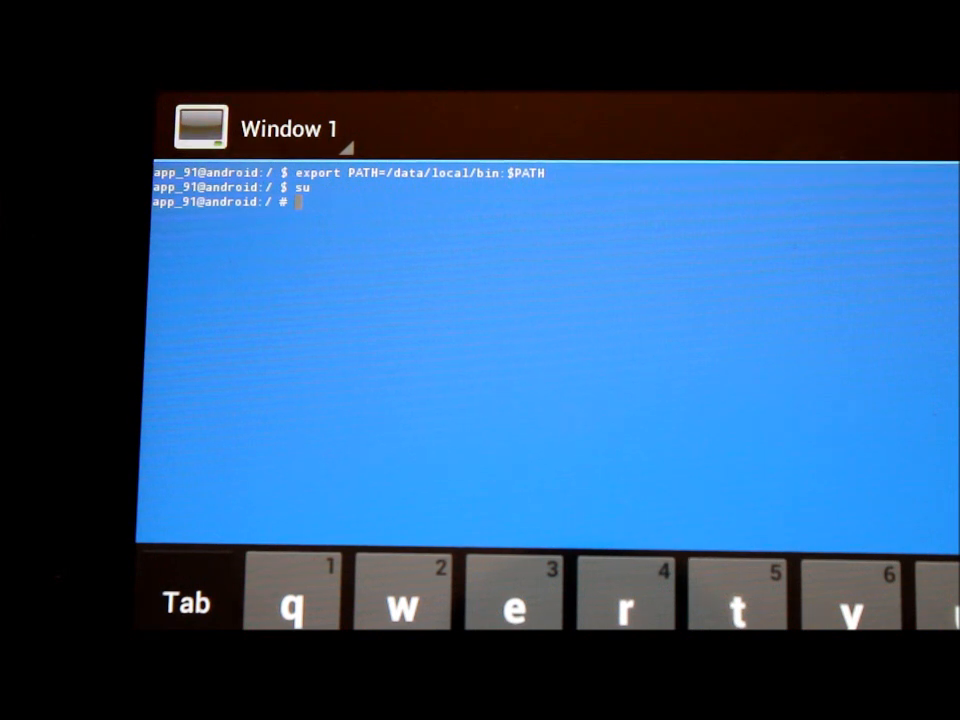
# Type the command mount -o remount,rw /boot at the root prompt.
pyautogui.write('m')
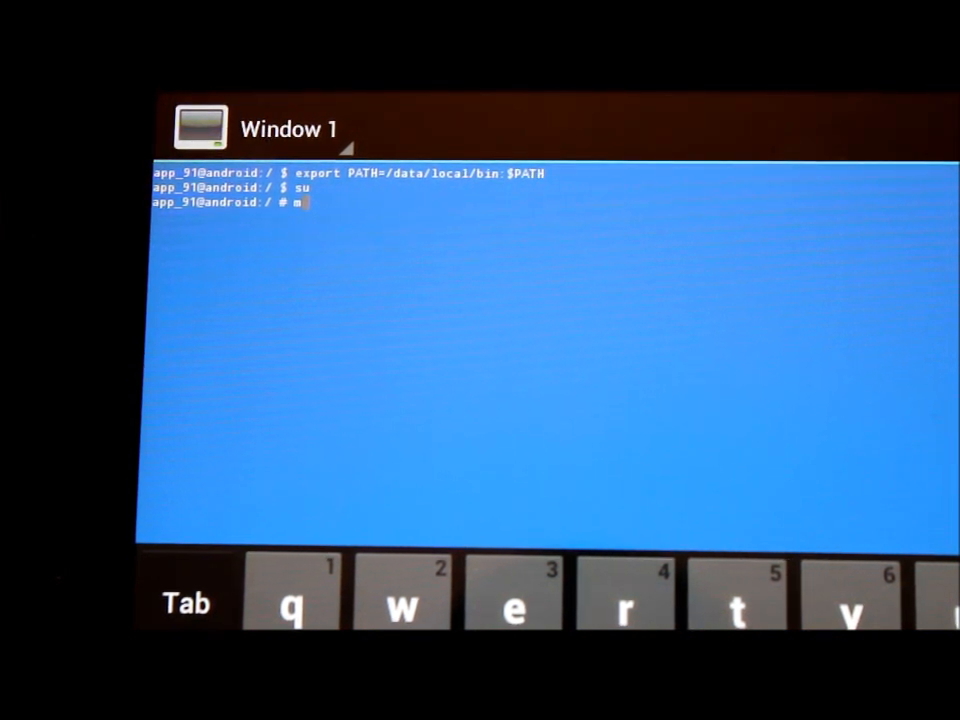
pyautogui.write('ount')
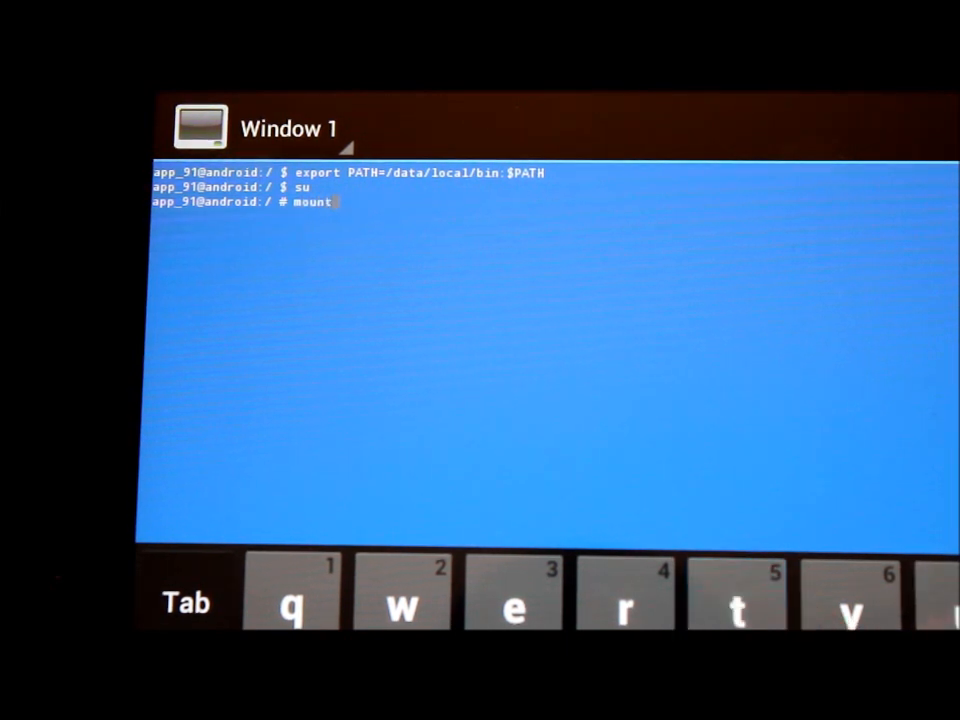
pyautogui.write('-')
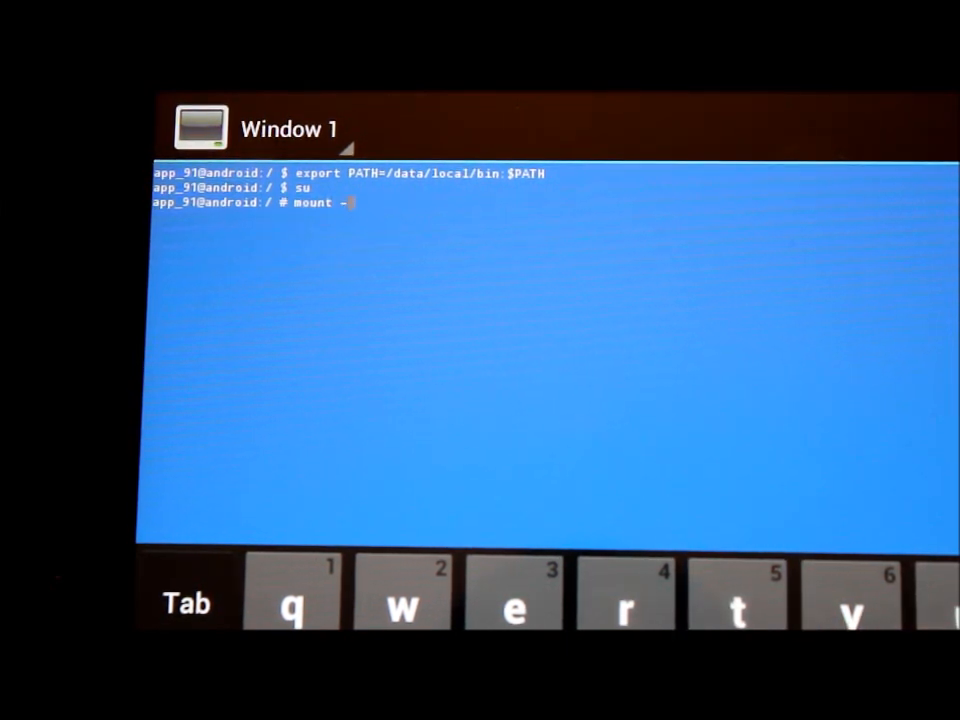
pyautogui.write('o')
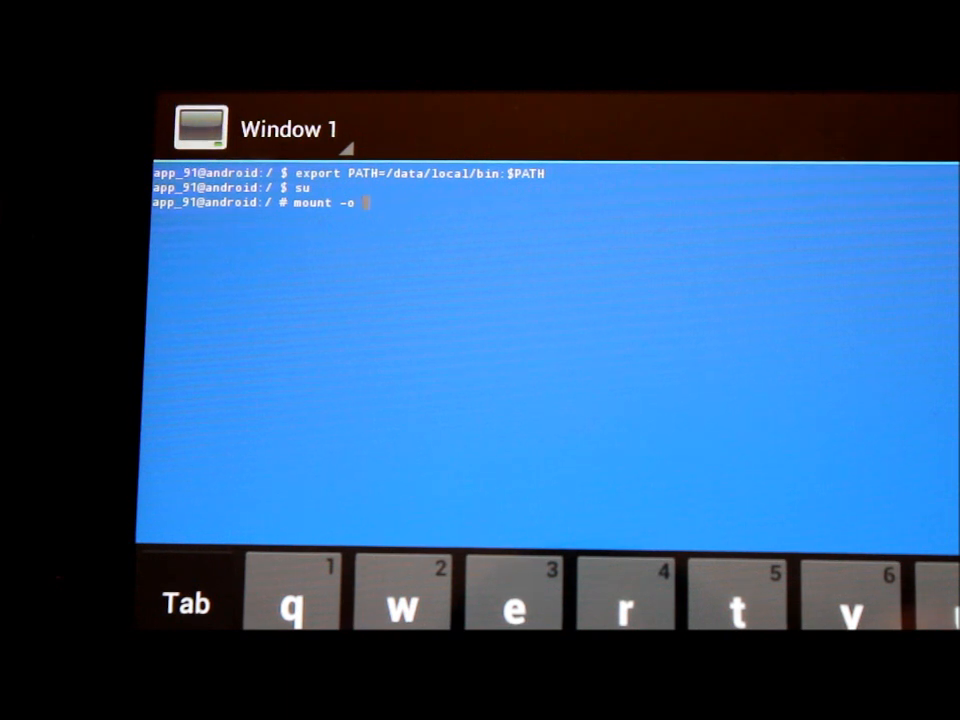
pyautogui.write('rem')
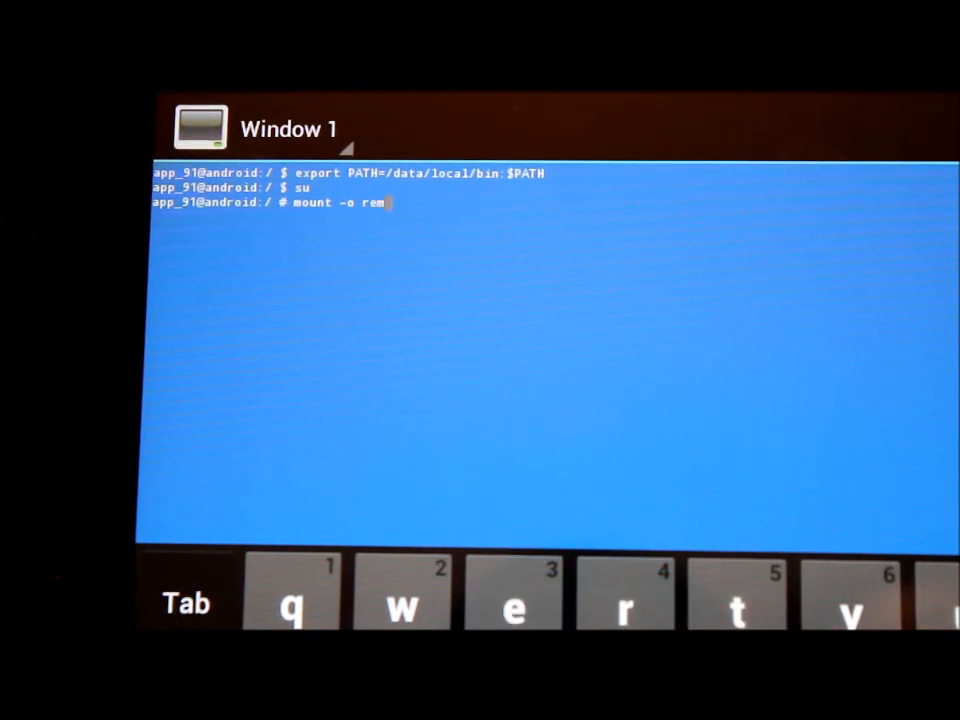
pyautogui.write('ount')
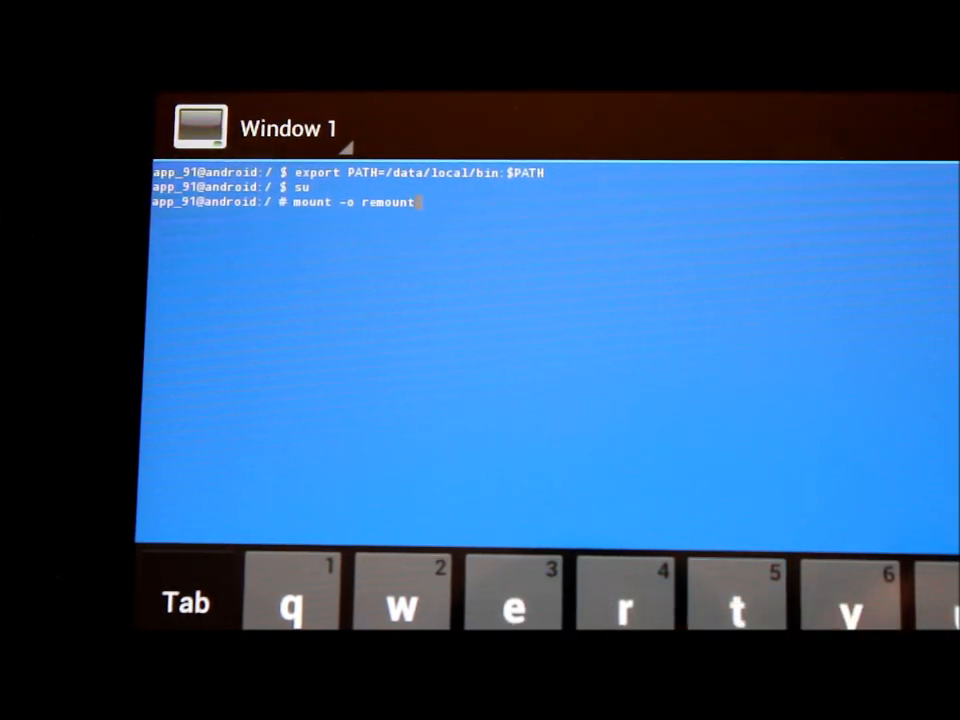
pyautogui.write(',rw')
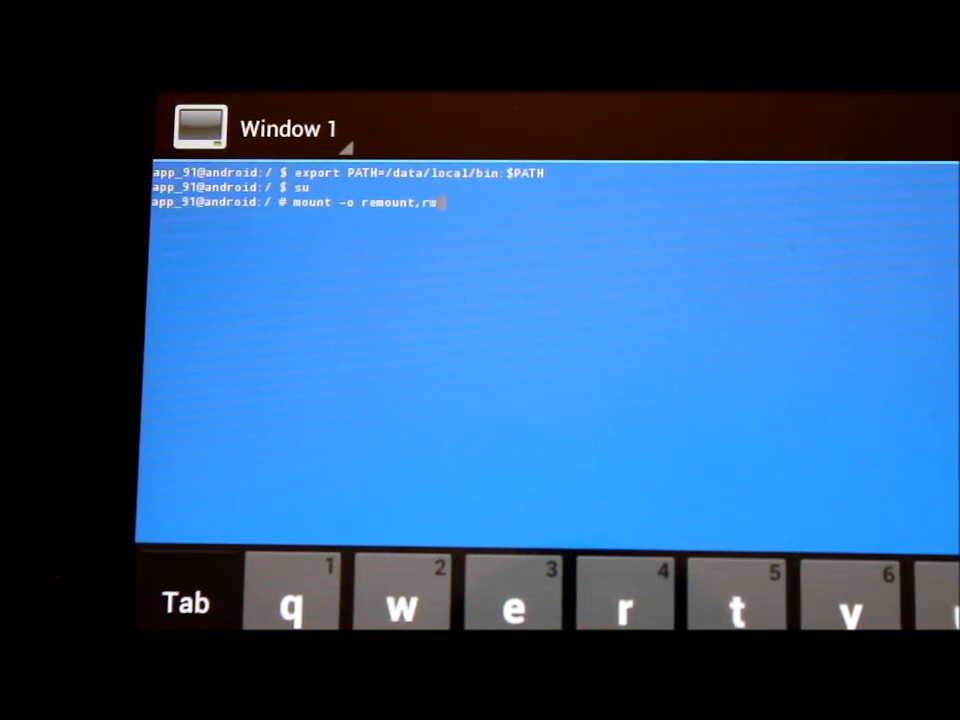
pyautogui.write('/')
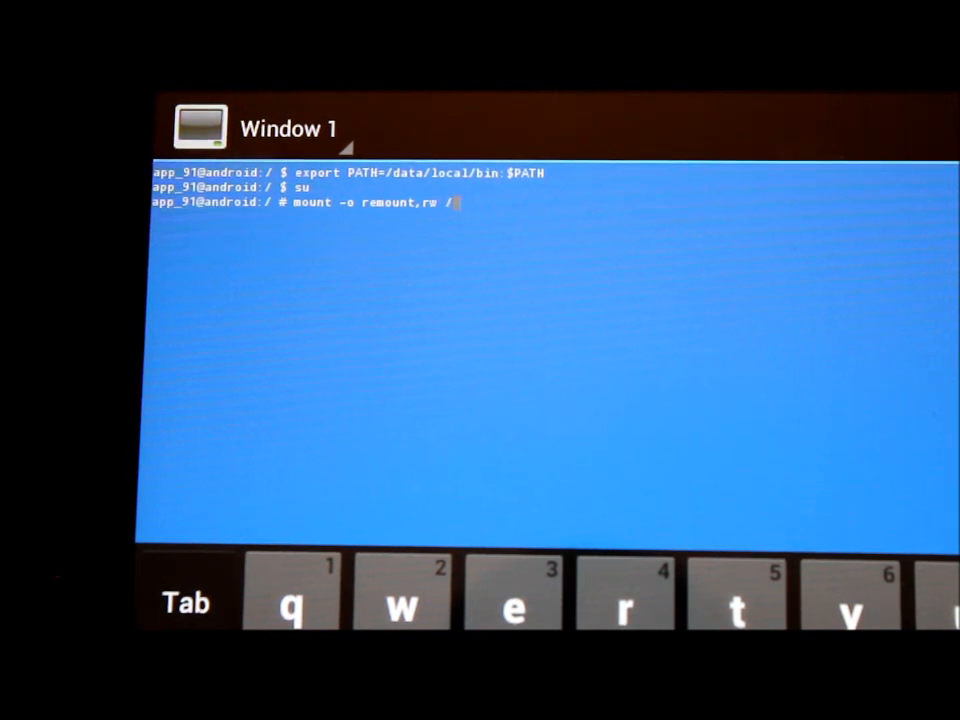
pyautogui.write('boot')
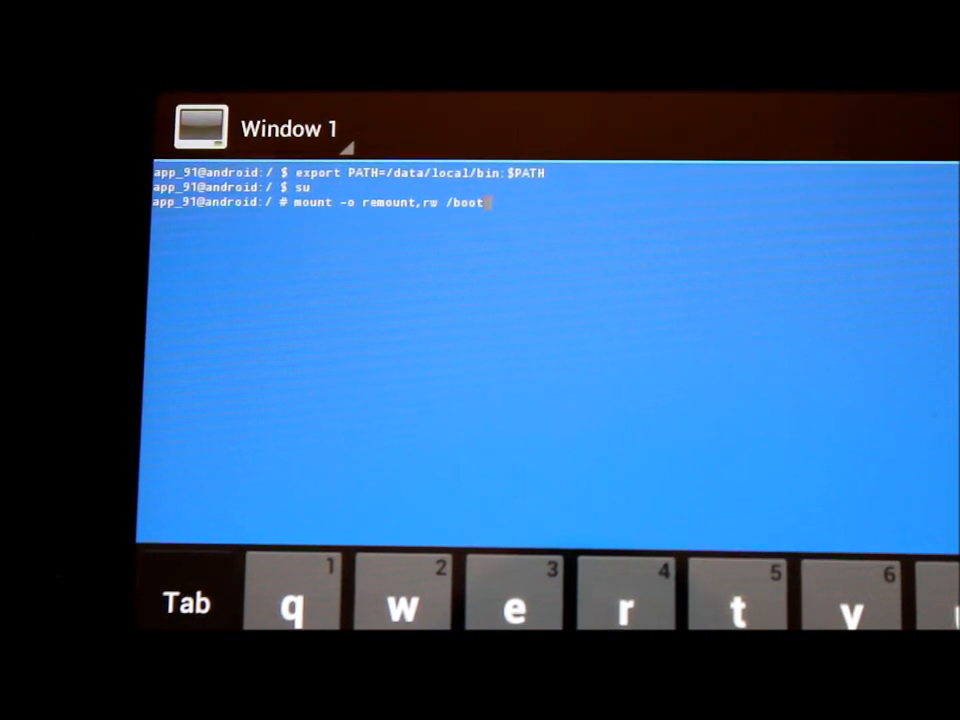
# Remount /boot writable, then delete uImage.Classicnerd in ES File Explorer.
pyautogui.press('Return')
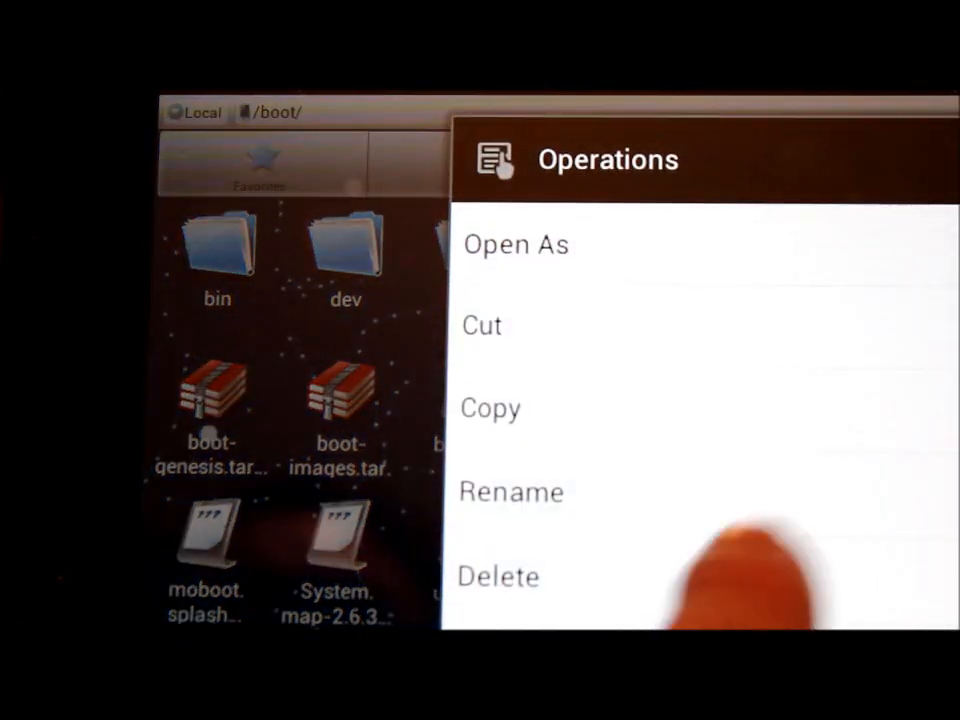
pyautogui.click(498, 576)
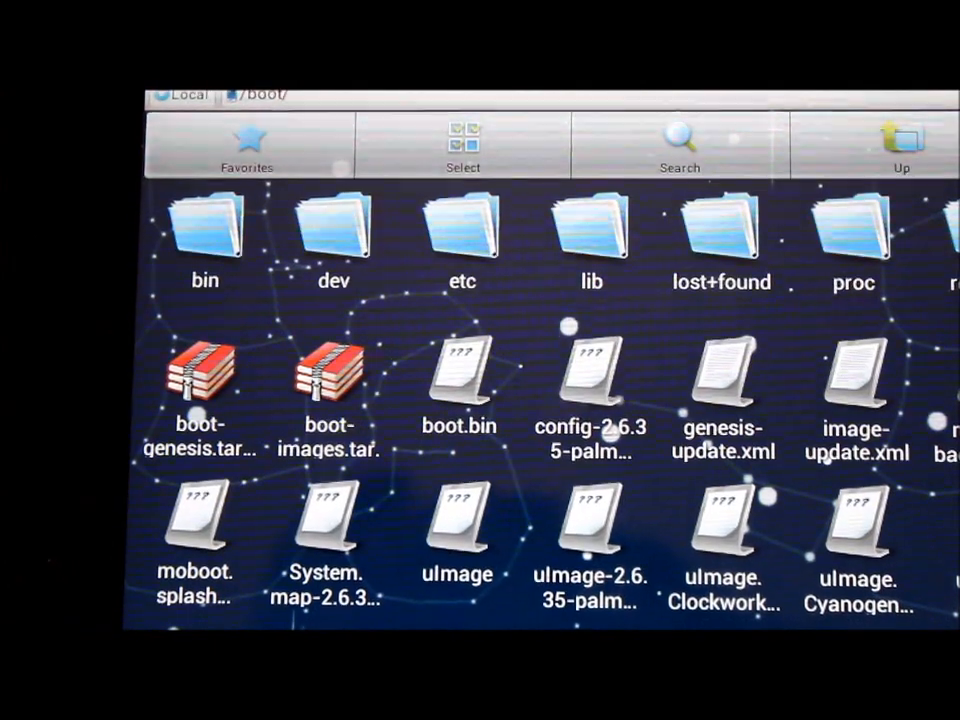
pyautogui.scroll(-3)
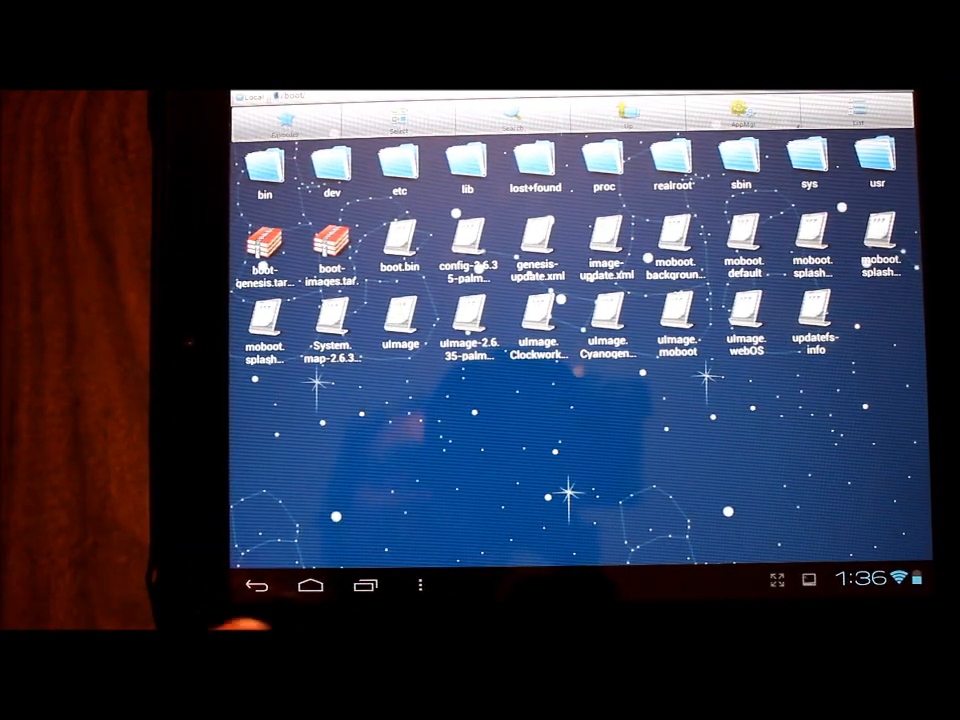
# Return to the Android home screen from ES File Explorer.
pyautogui.click(366, 585)
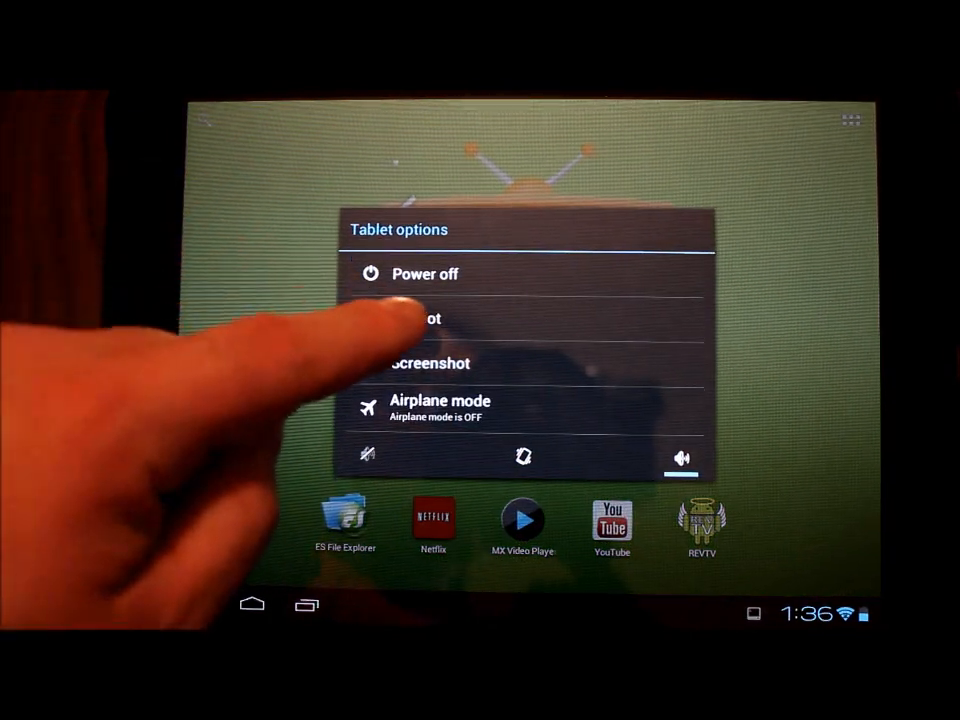
pyautogui.click(420, 318)
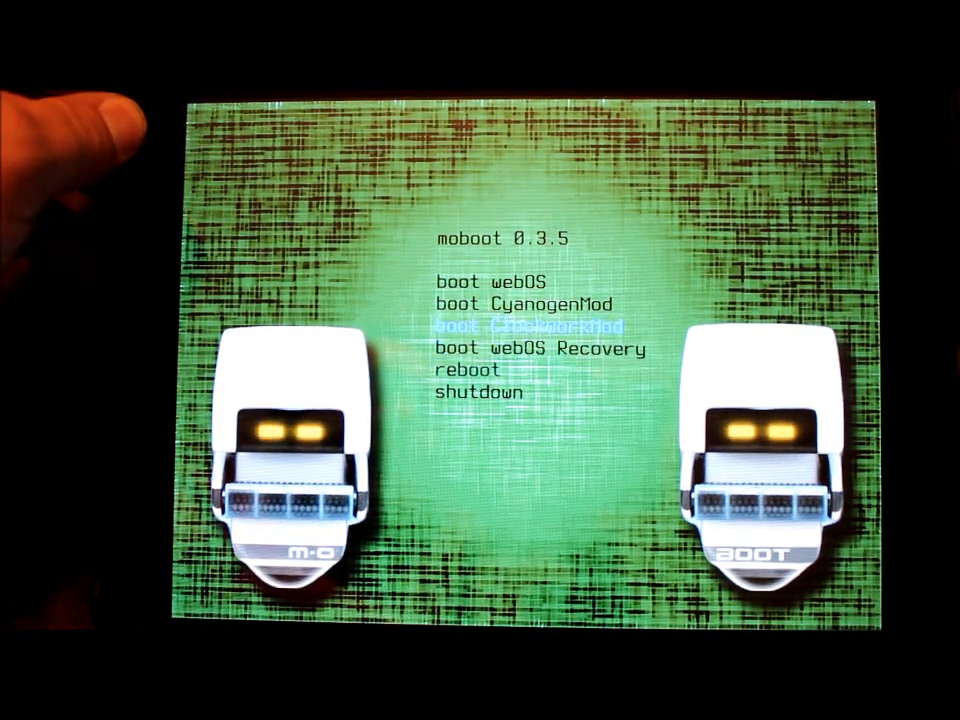
# Scroll the moboot entries to verify boot Classicnerd is gone.
pyautogui.press('up')
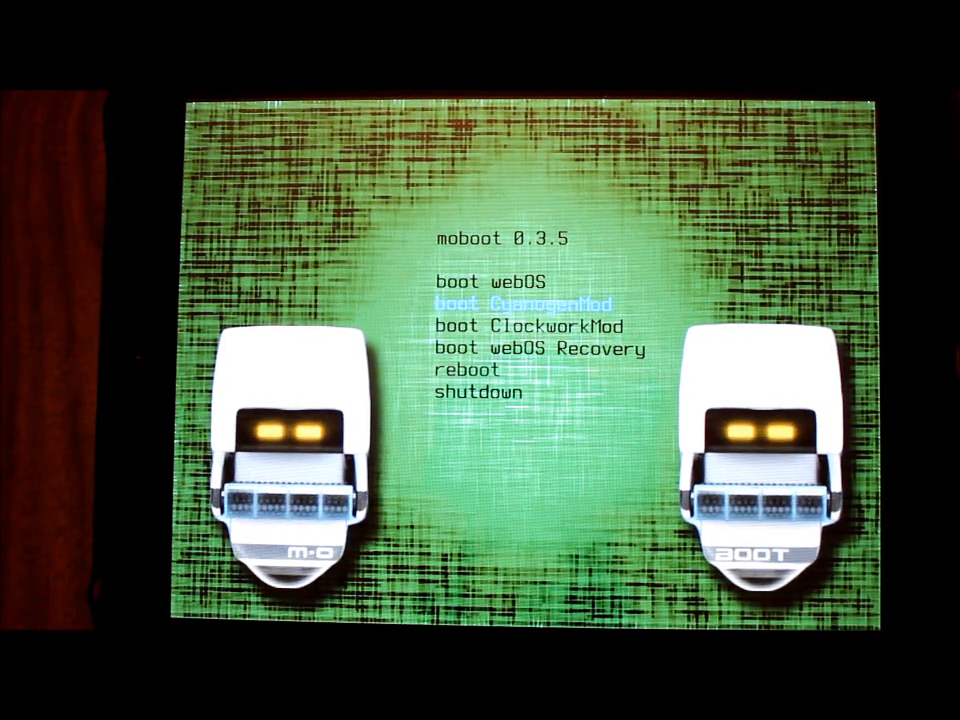